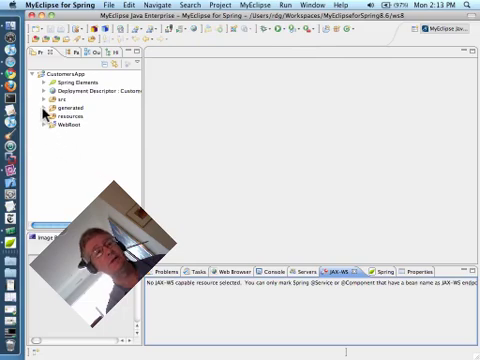
Expand the CustomersApp generated folder and the com.customersapp.service package.
{"action": "left_click", "coordinate": [47, 114]}
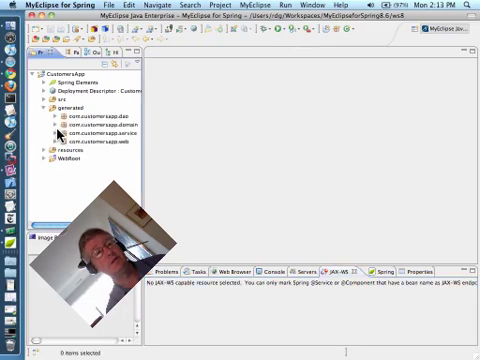
{"action": "left_click", "coordinate": [58, 128]}
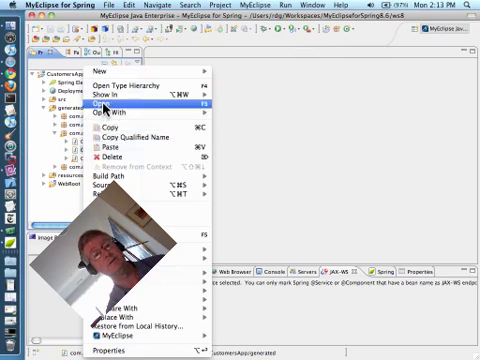
Expose CustomerServiceImpl as a JAX-WS endpoint in com.customersapp.service with the Spring context file.
{"action": "left_click", "coordinate": [98, 103]}
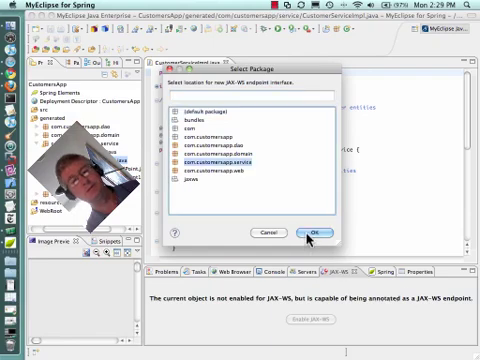
{"action": "left_click", "coordinate": [310, 234]}
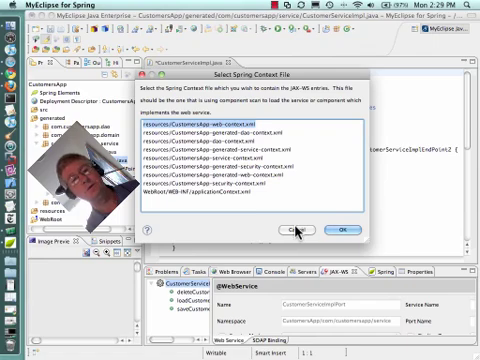
{"action": "left_click", "coordinate": [230, 152]}
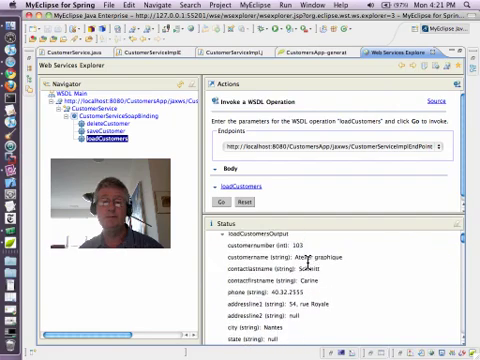
Invoke loadCustomers in Web Services Explorer to return customer records like Atelier graphique.
{"action": "left_click", "coordinate": [217, 201]}
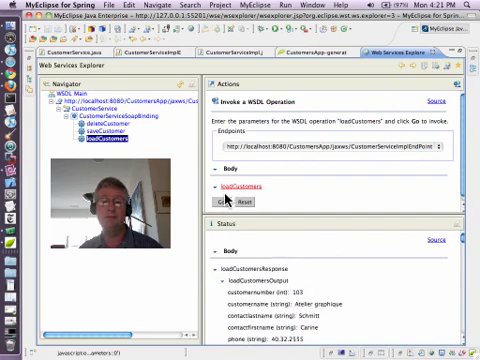